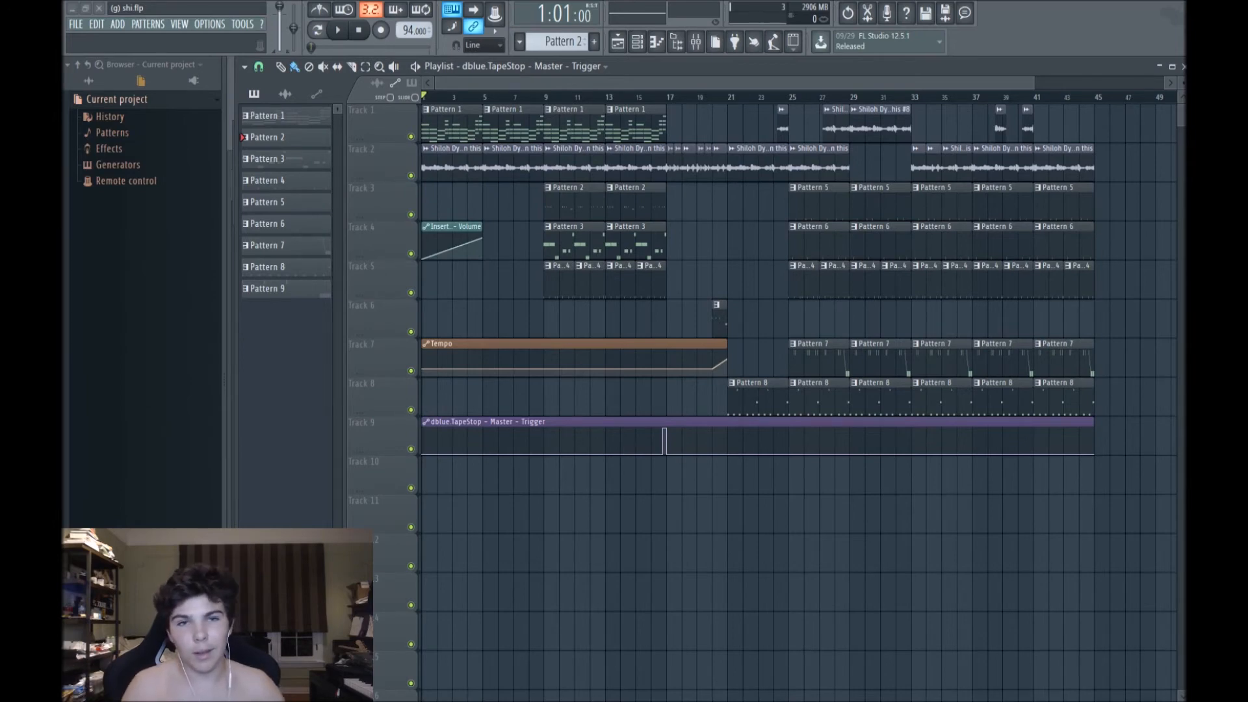
Play the arrangement from the start at 140 BPM up to around bar 13
left_click(607, 97)
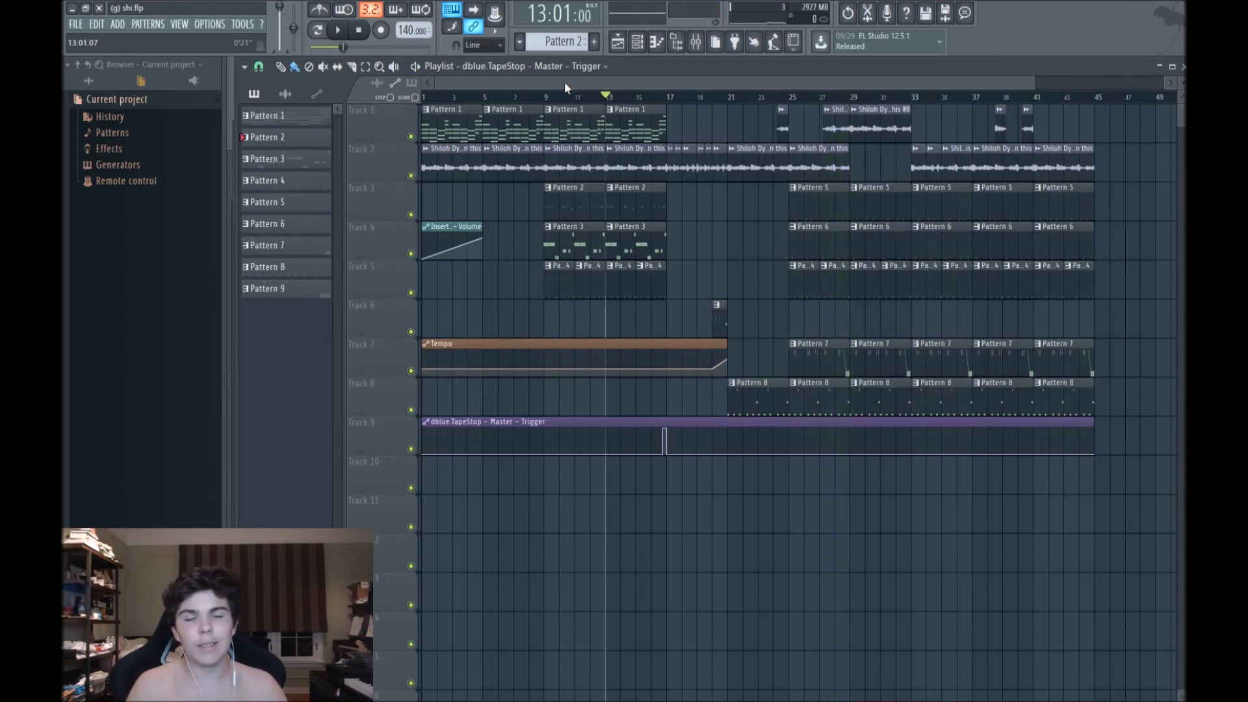
mouse_move(701, 386)
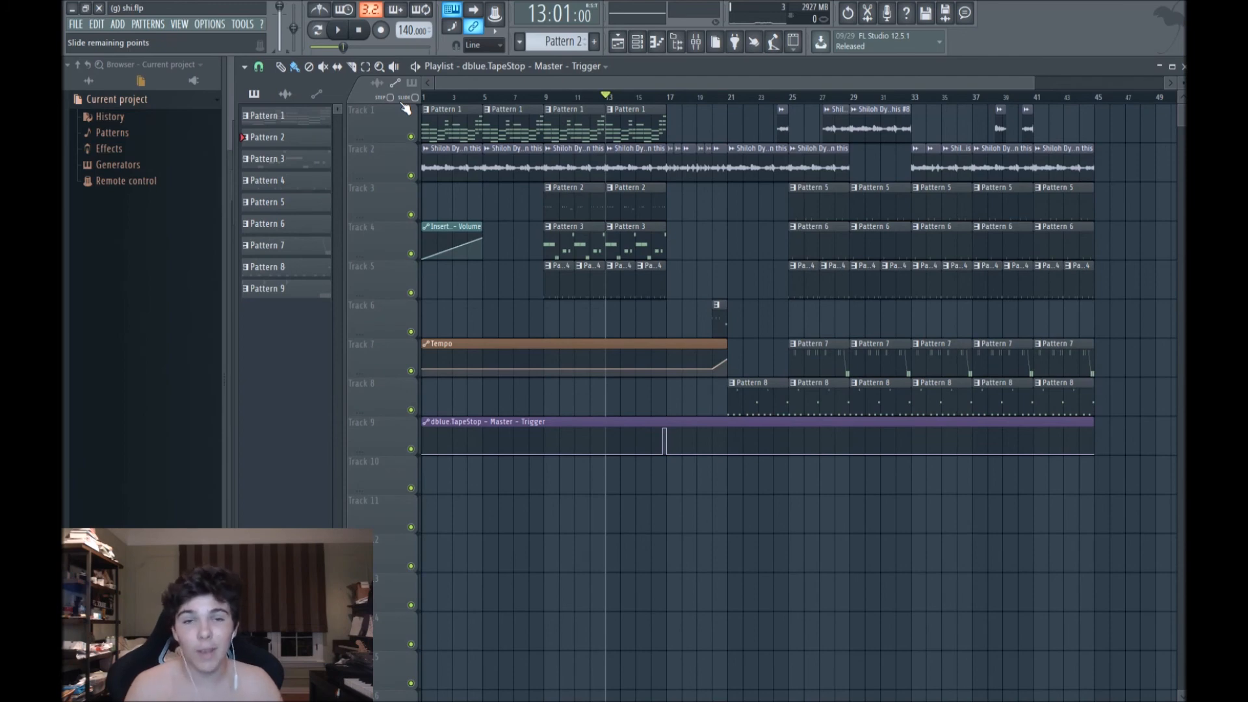
mouse_move(621, 67)
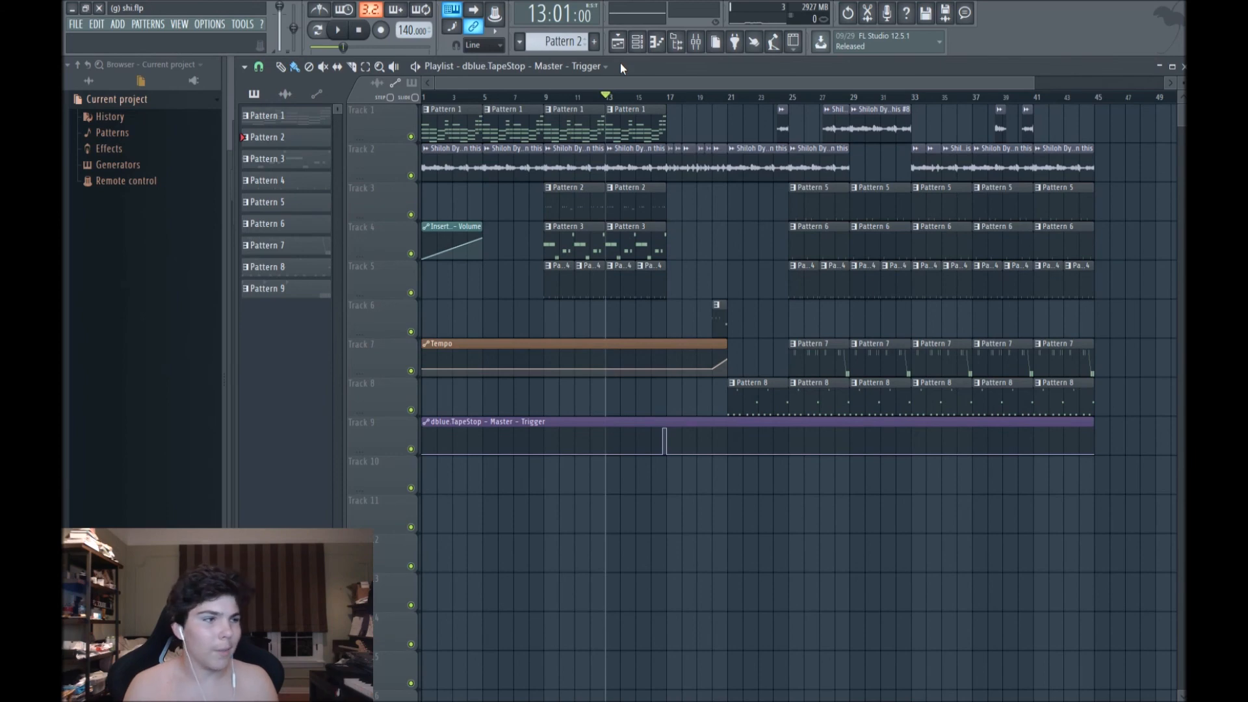
mouse_move(606, 88)
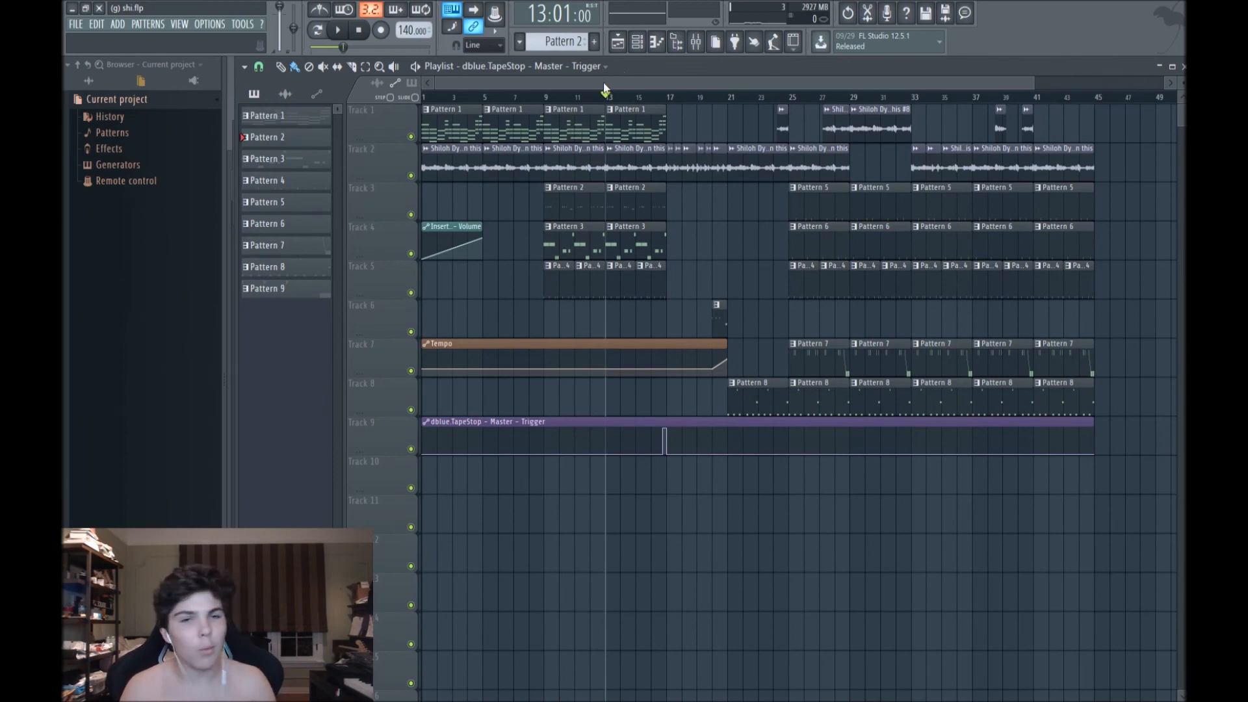